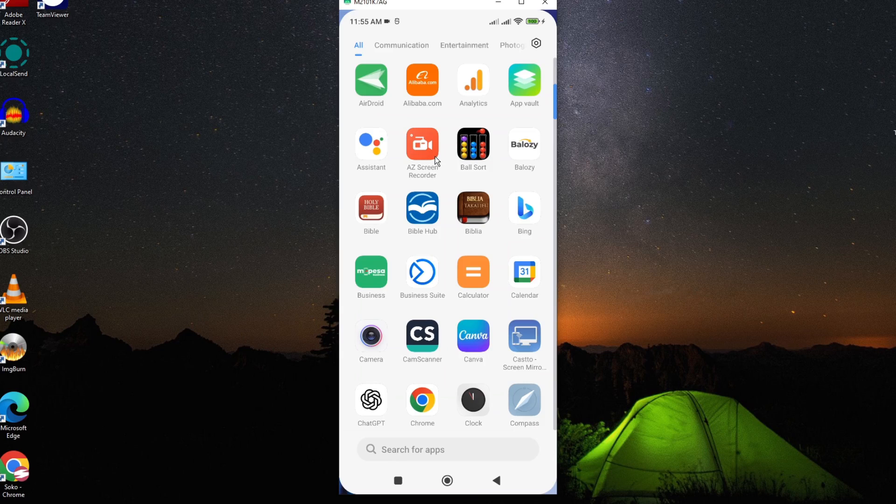
mouse_move(435, 151)
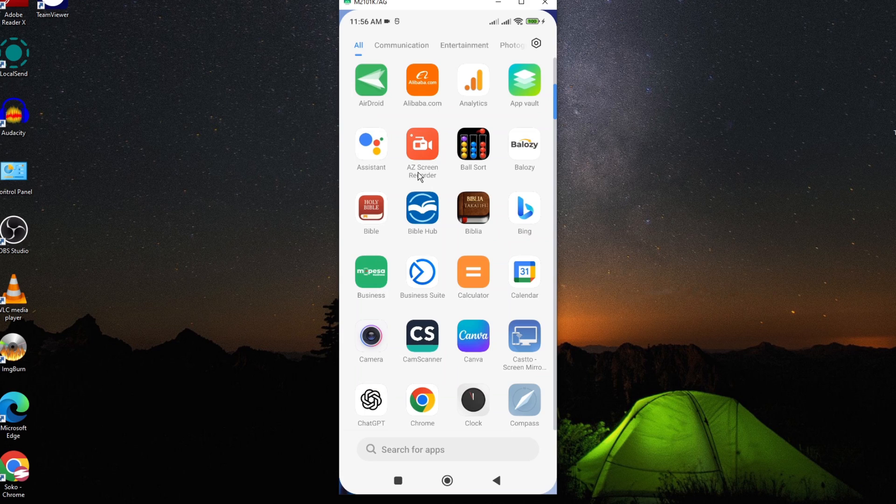
mouse_move(432, 166)
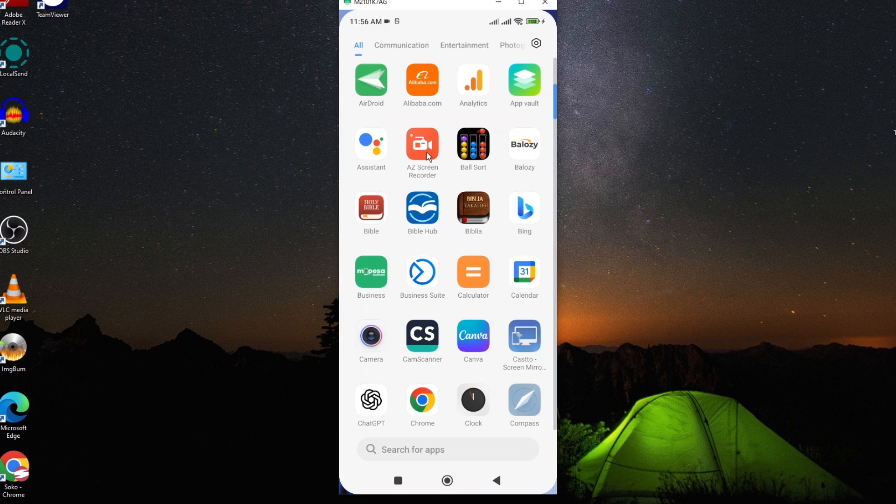
Launch AZ Screen Recorder and allow the pop-up permission to reach the Videos list.
click(421, 143)
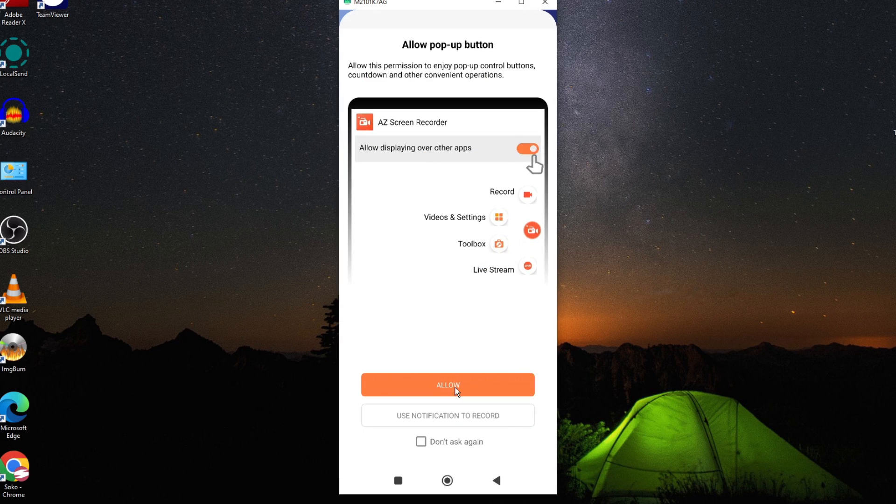
click(446, 384)
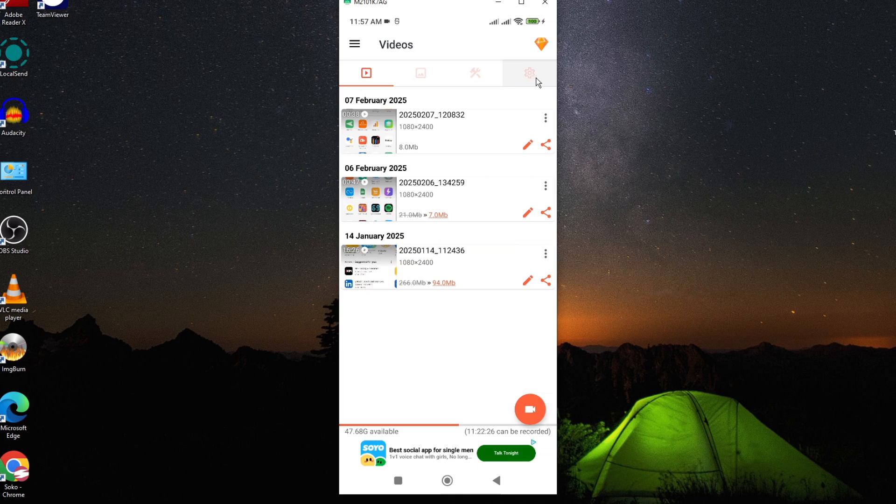
Go to the recorder's Settings page listing 1080p resolution, 60 FPS and portrait orientation.
click(528, 73)
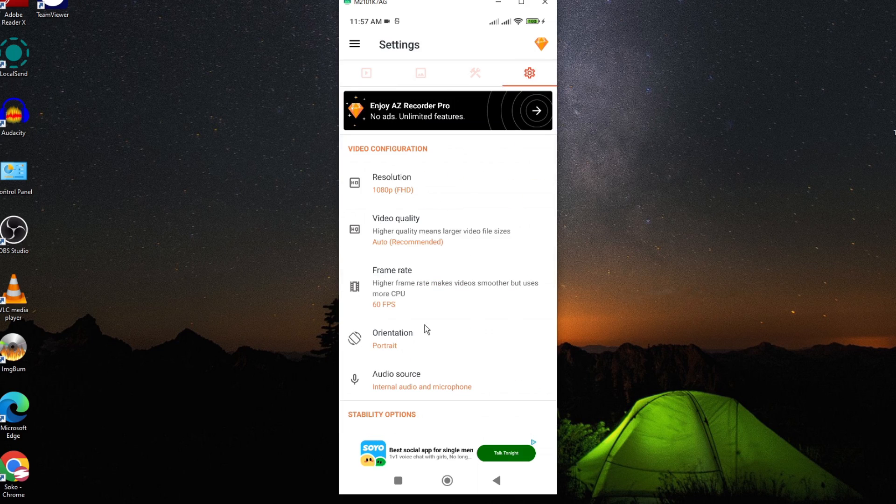
mouse_move(424, 218)
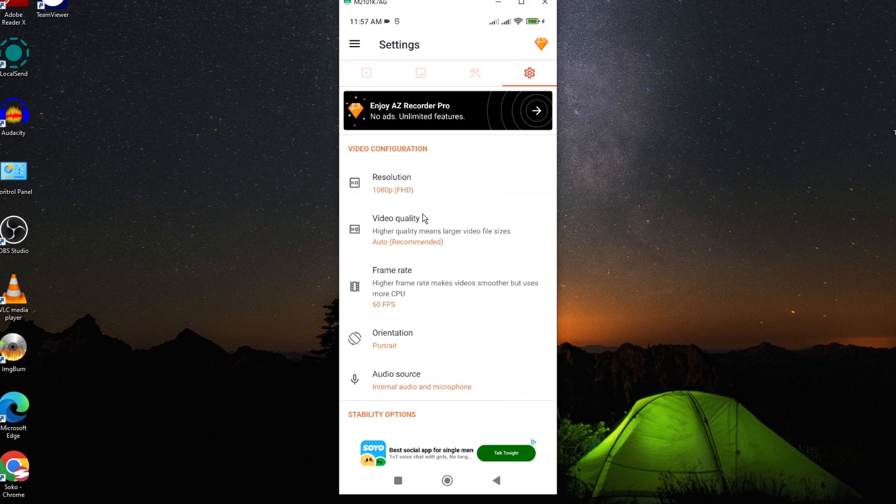
mouse_move(422, 217)
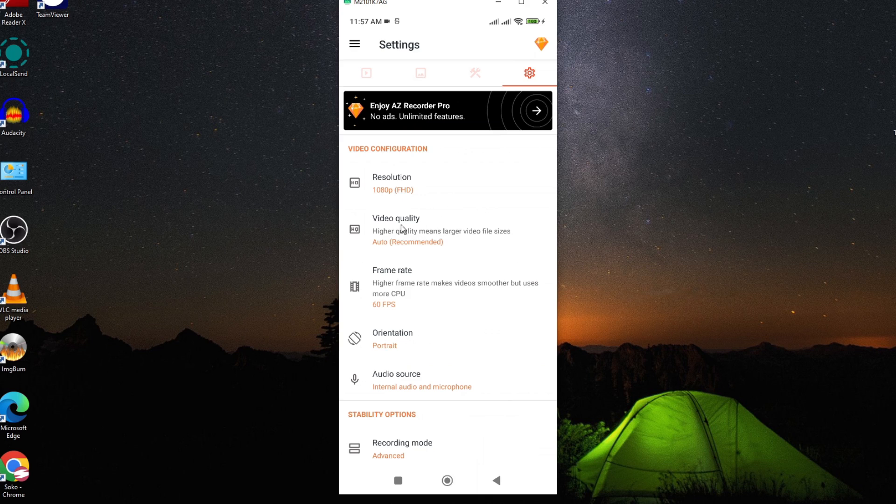
click(395, 228)
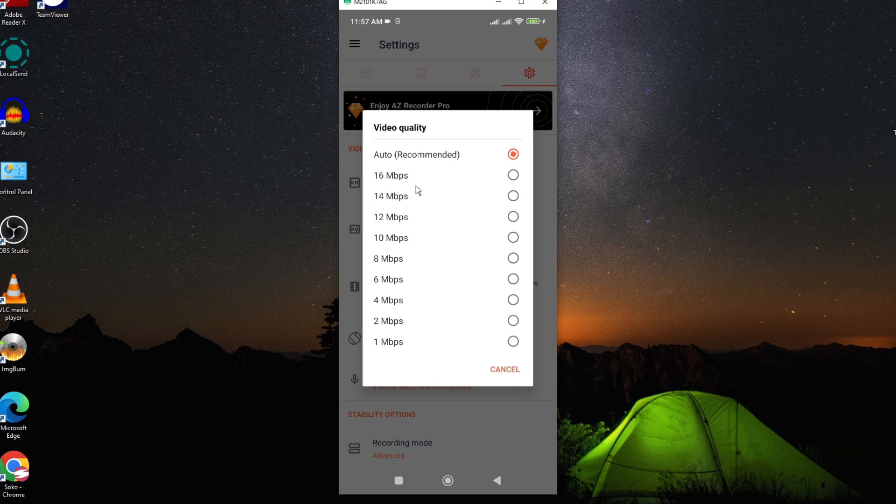
mouse_move(455, 162)
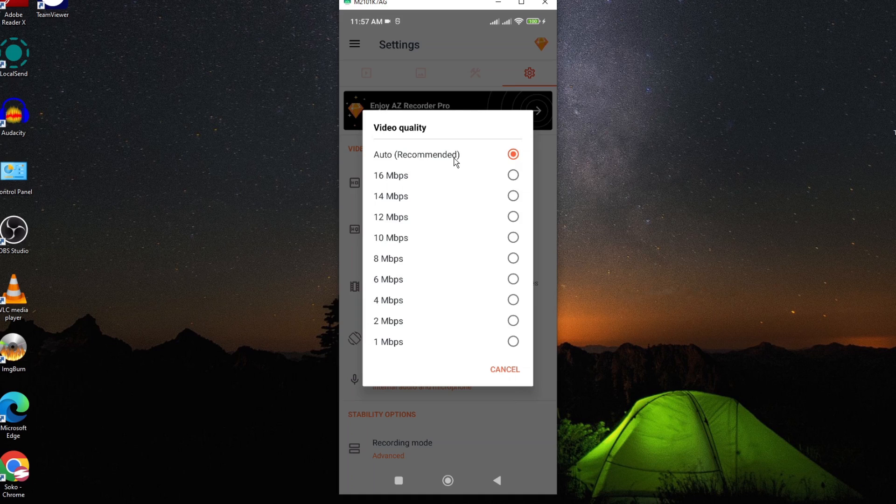
mouse_move(494, 316)
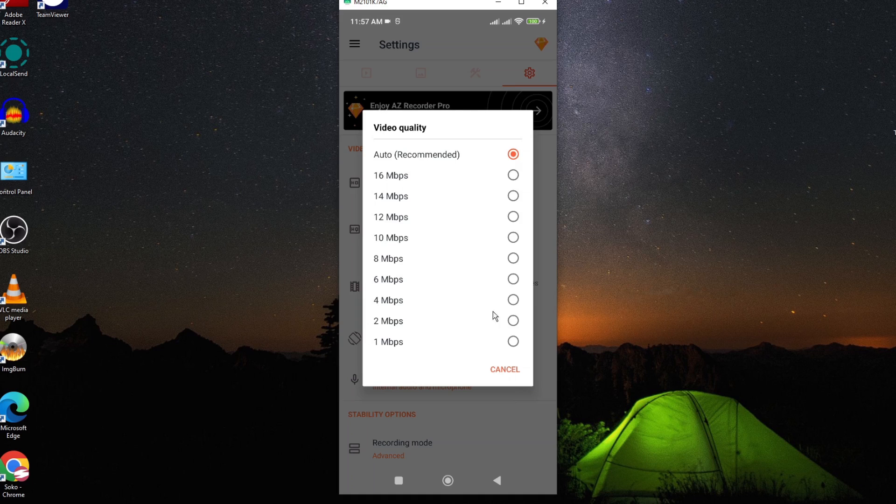
click(505, 369)
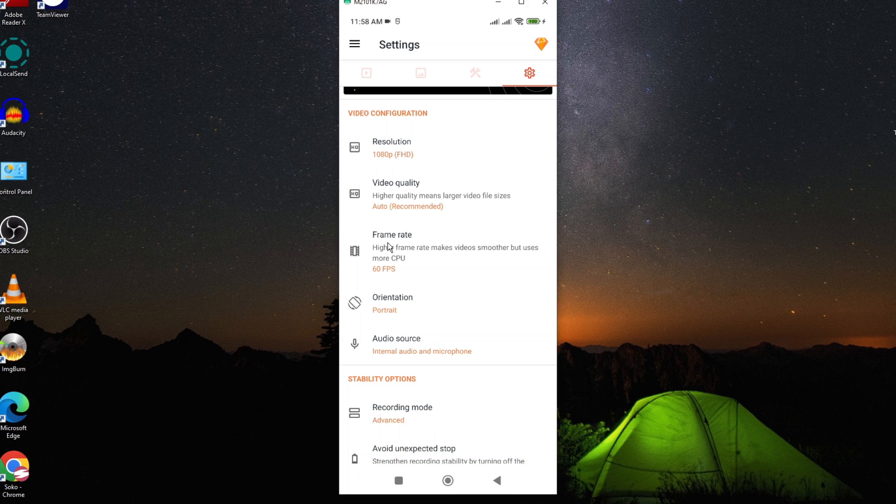
mouse_move(414, 263)
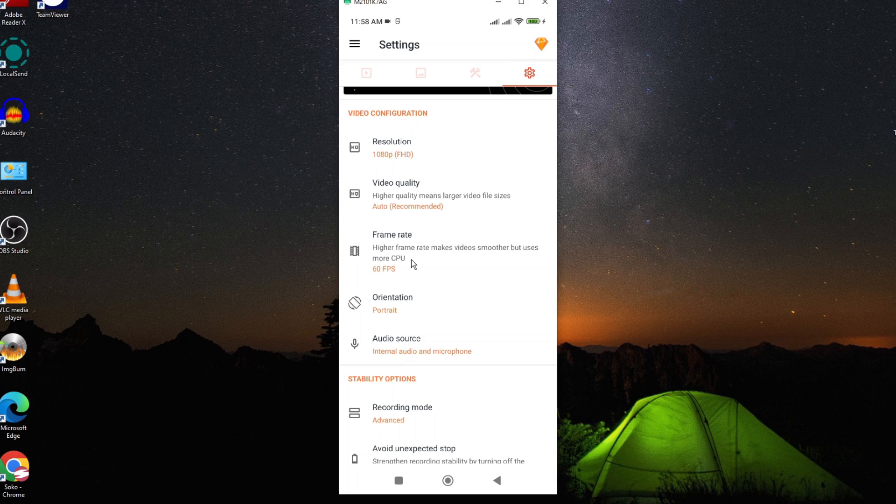
mouse_move(391, 261)
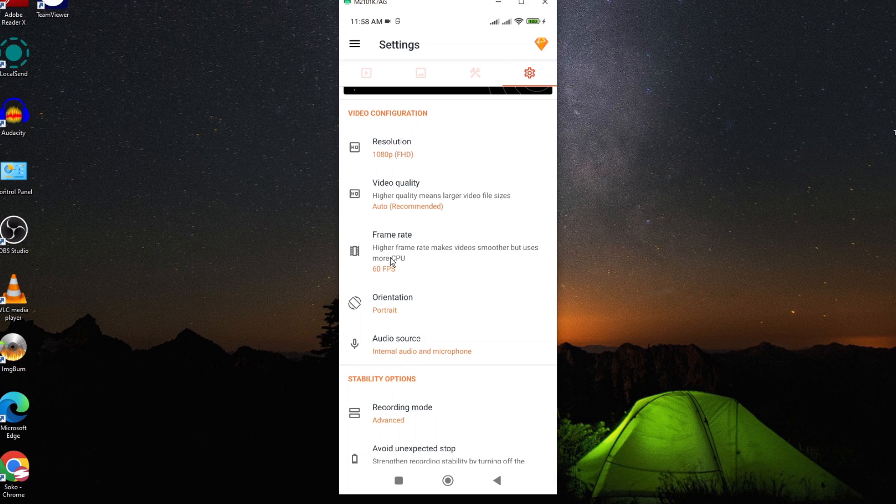
mouse_move(437, 258)
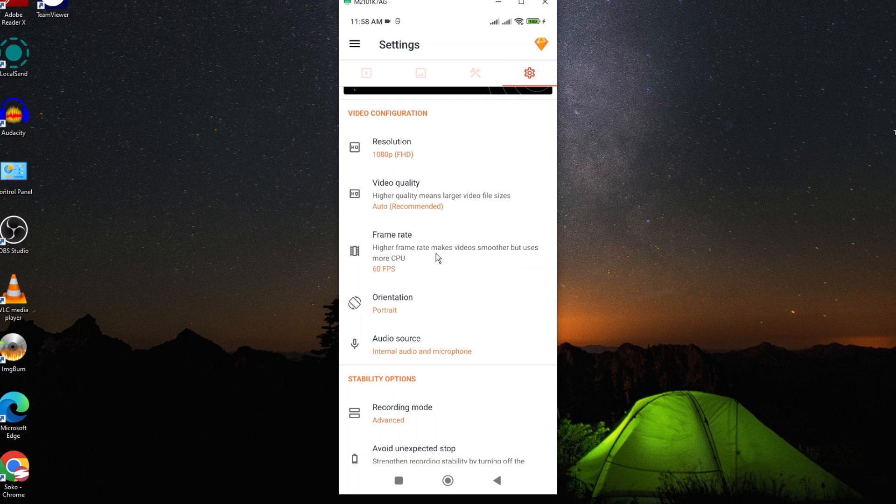
mouse_move(410, 283)
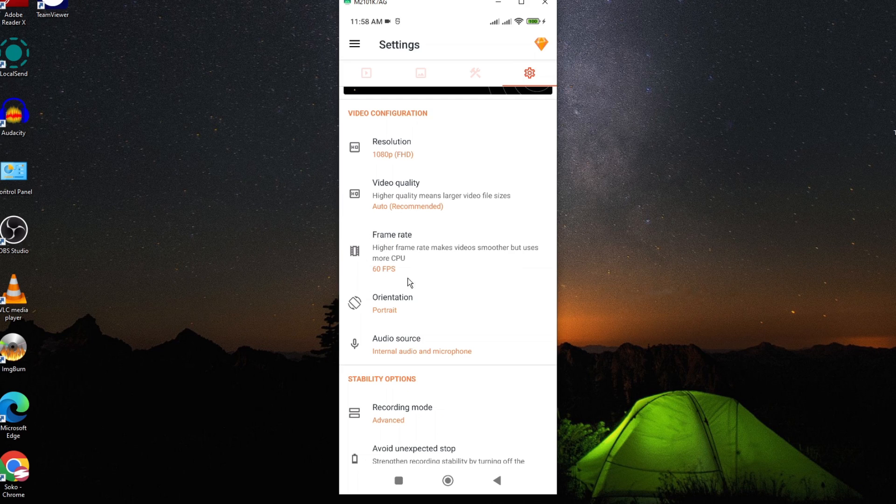
mouse_move(393, 269)
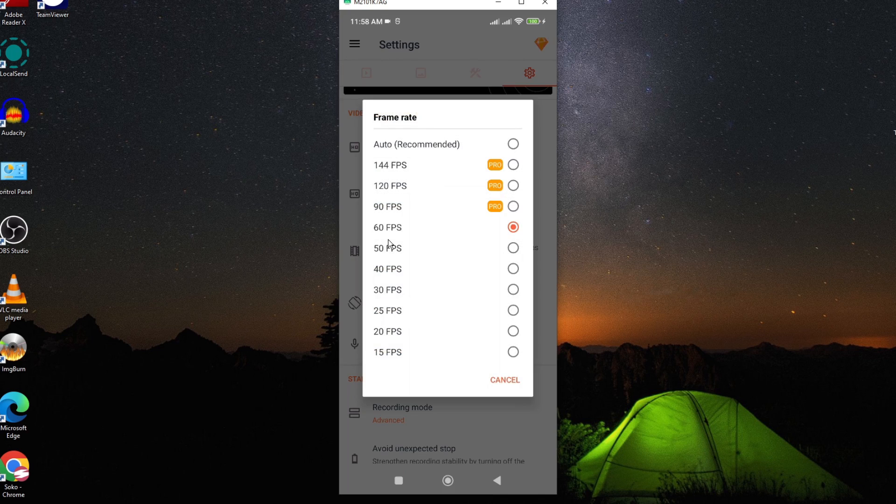
mouse_move(401, 290)
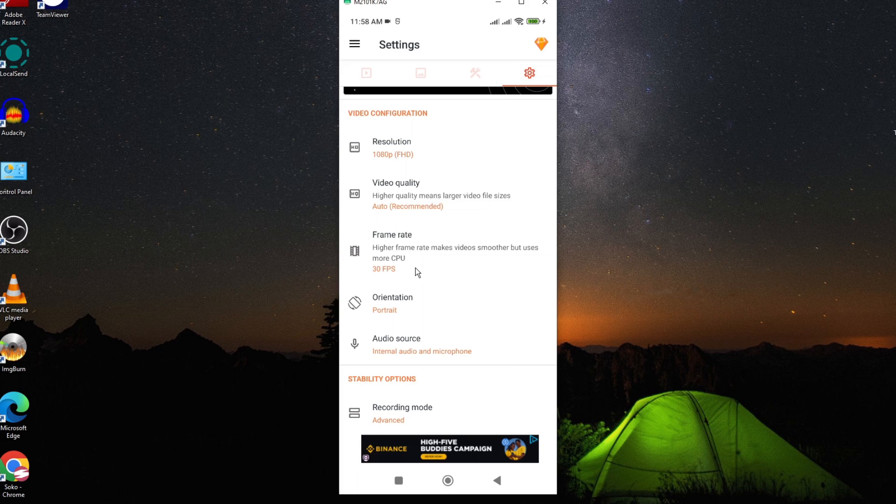
mouse_move(448, 264)
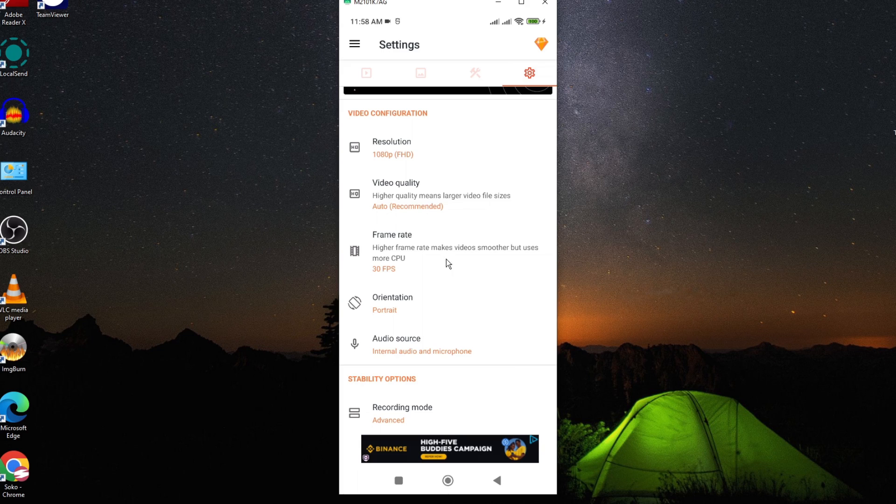
mouse_move(386, 281)
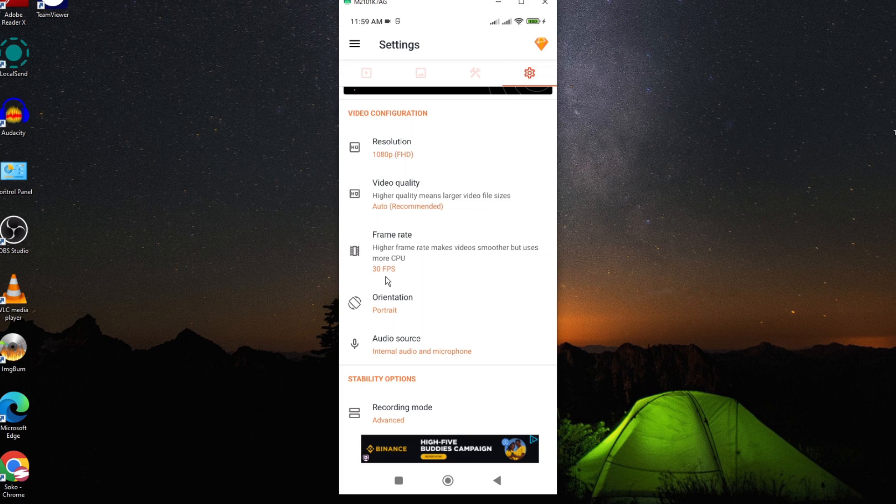
mouse_move(388, 265)
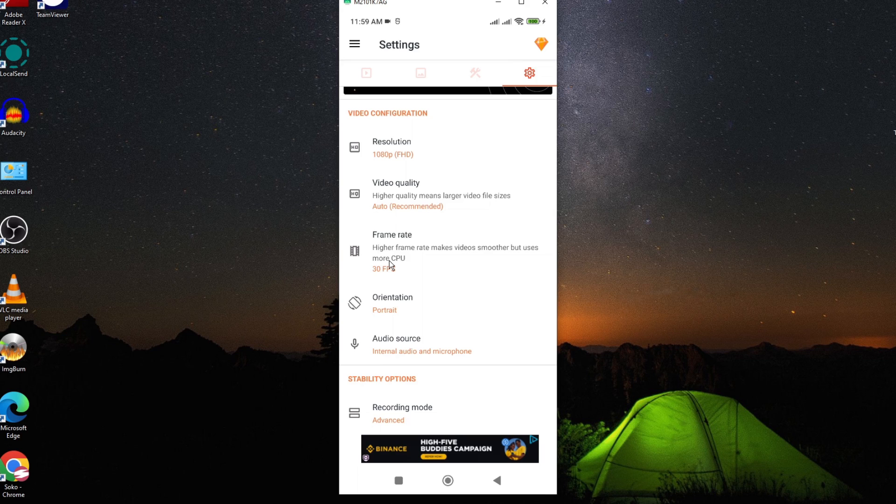
Exit AZ Screen Recorder back to the launcher's app drawer.
click(365, 73)
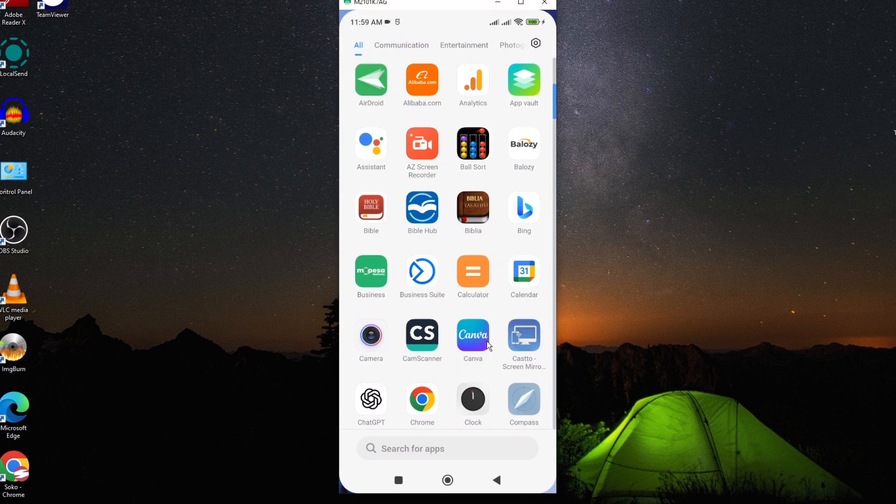
mouse_move(488, 351)
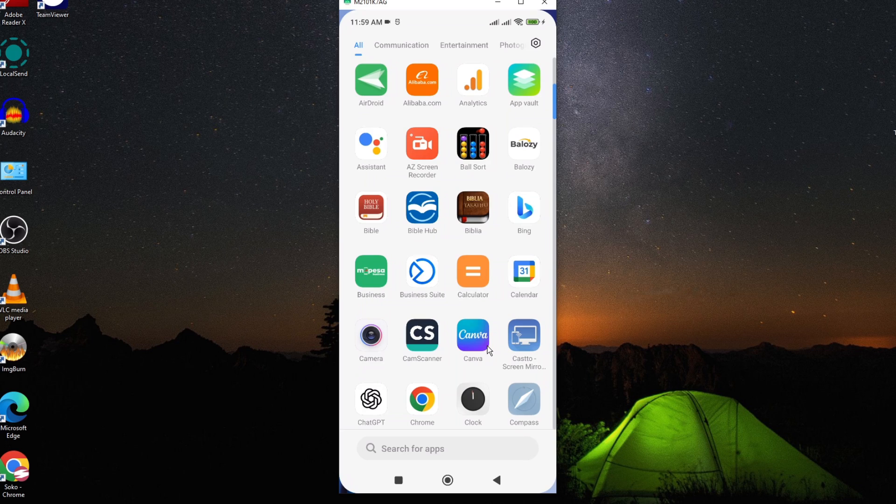